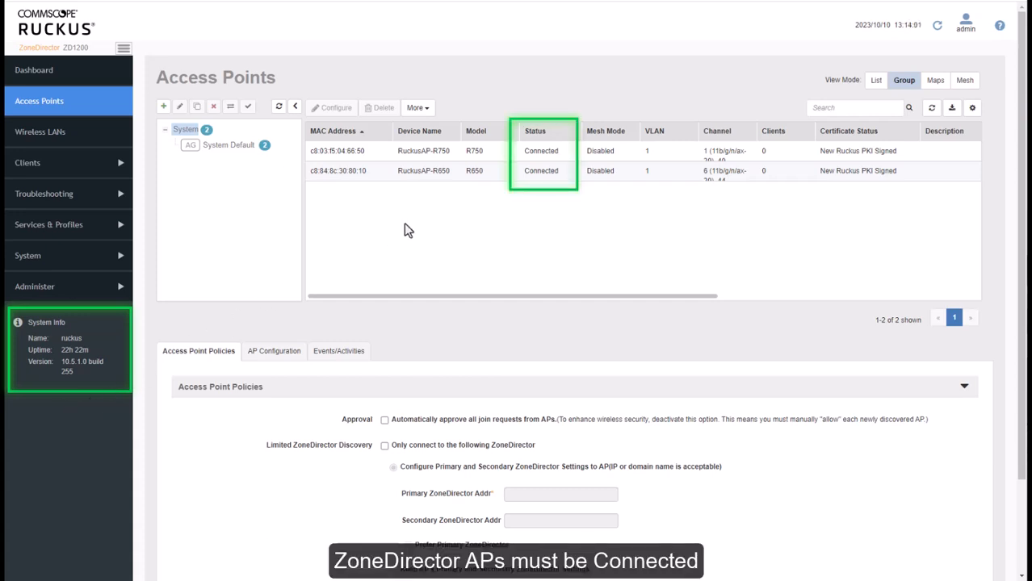
mouse_move(541, 202)
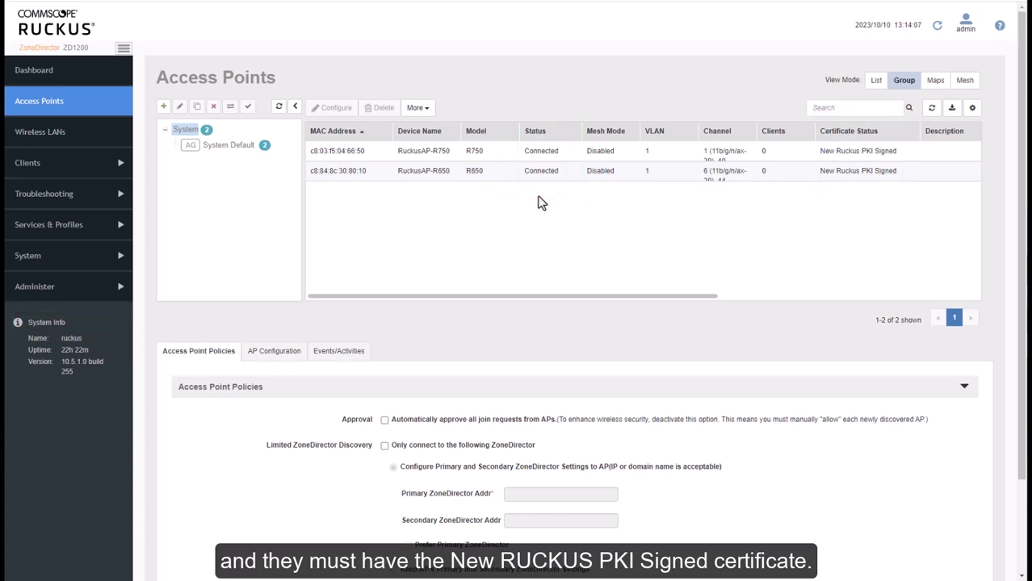
View the RuckusAP-R650 details including its IPv4 and IPv6 addresses.
click(363, 172)
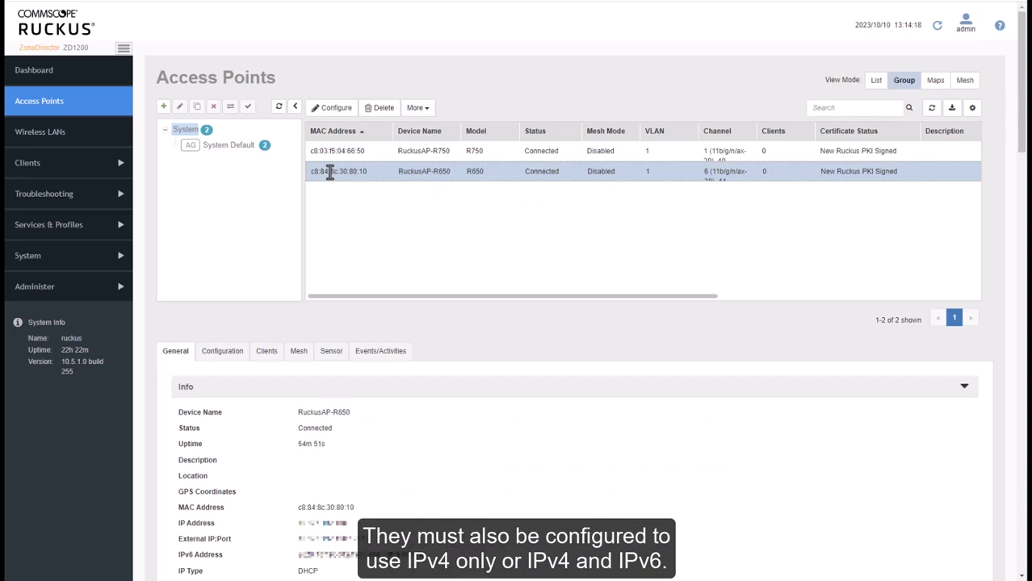
scroll(down, 3)
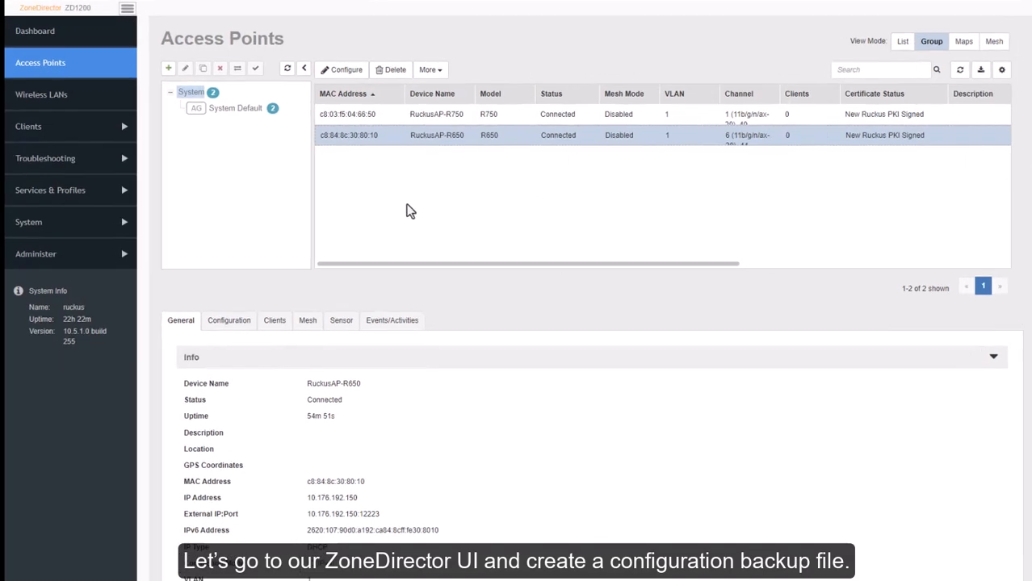
Download a .bak configuration backup from Administer > Back up.
click(36, 254)
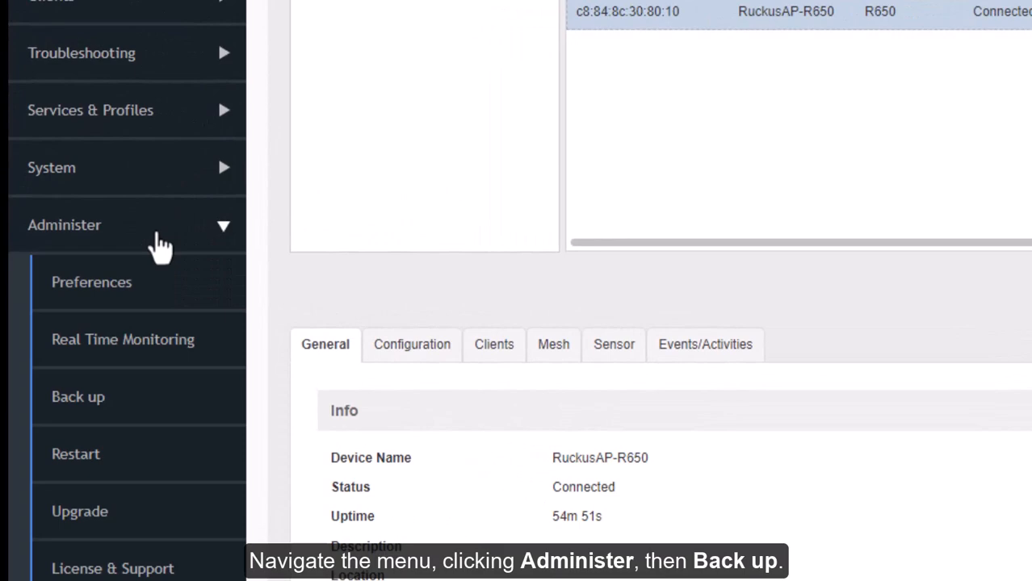
mouse_move(148, 406)
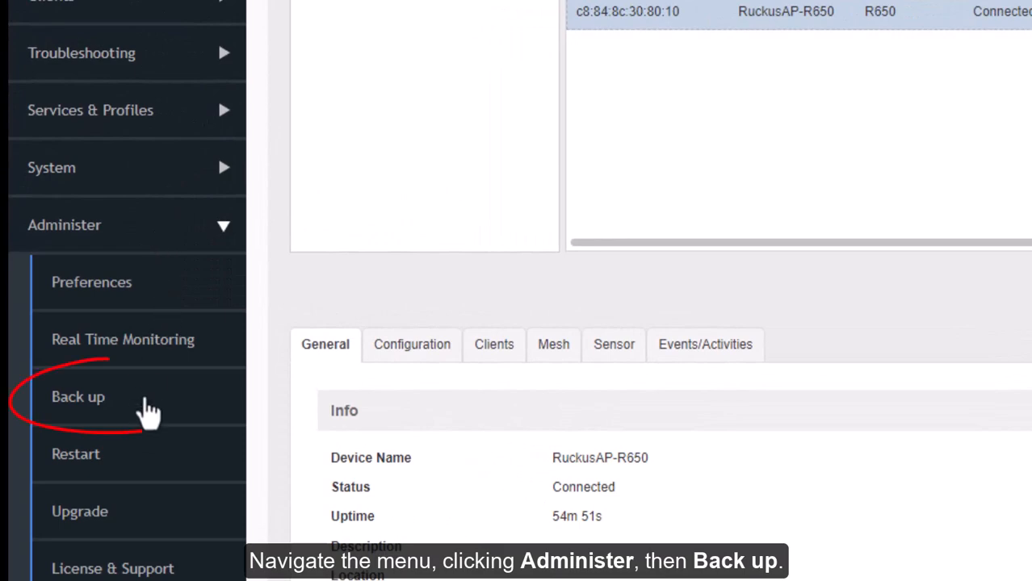
click(77, 397)
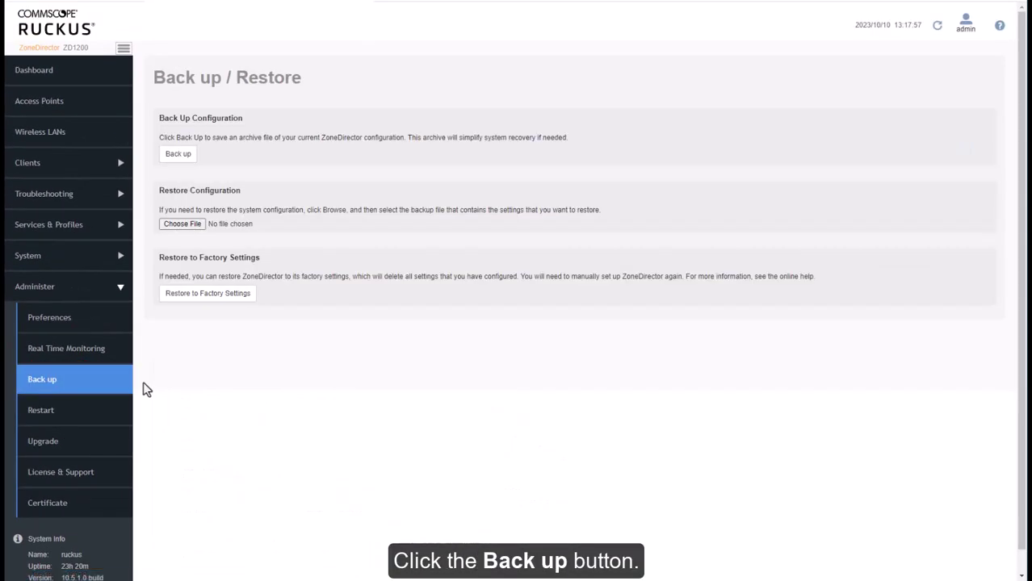
click(177, 155)
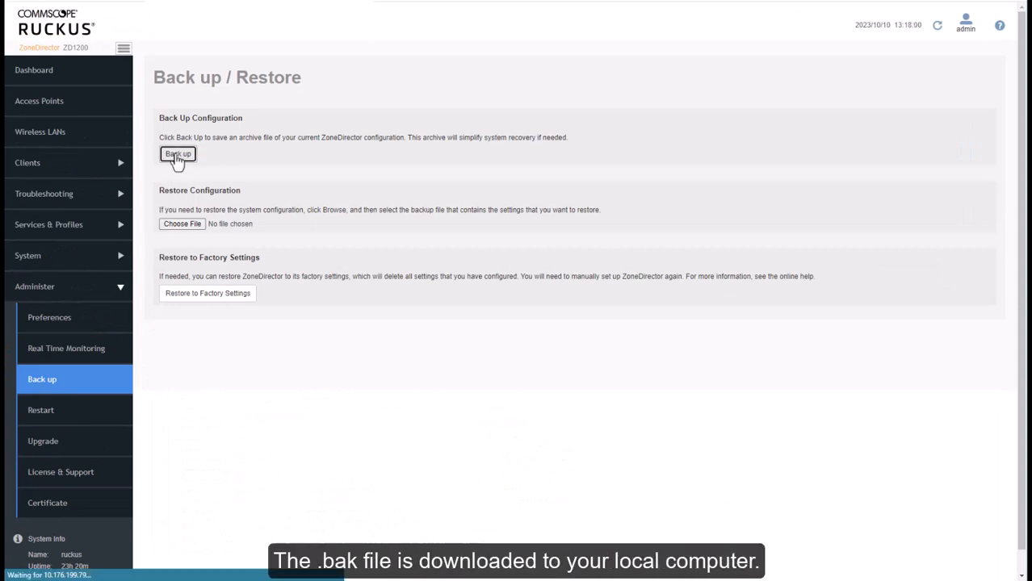
click(178, 155)
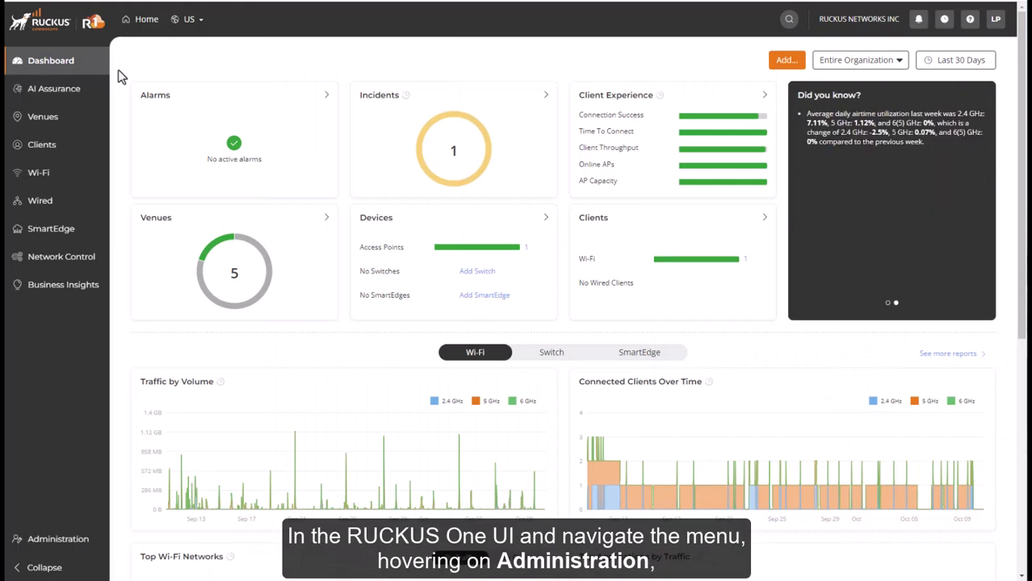
mouse_move(51, 540)
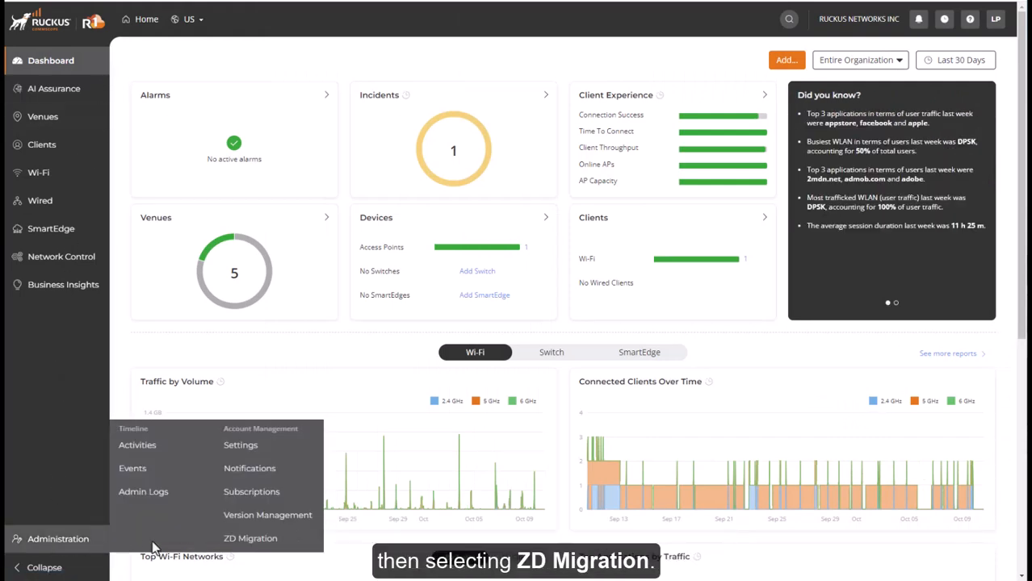
Start the Migrate ZD Configuration wizard from Administration > ZD Migration.
click(251, 539)
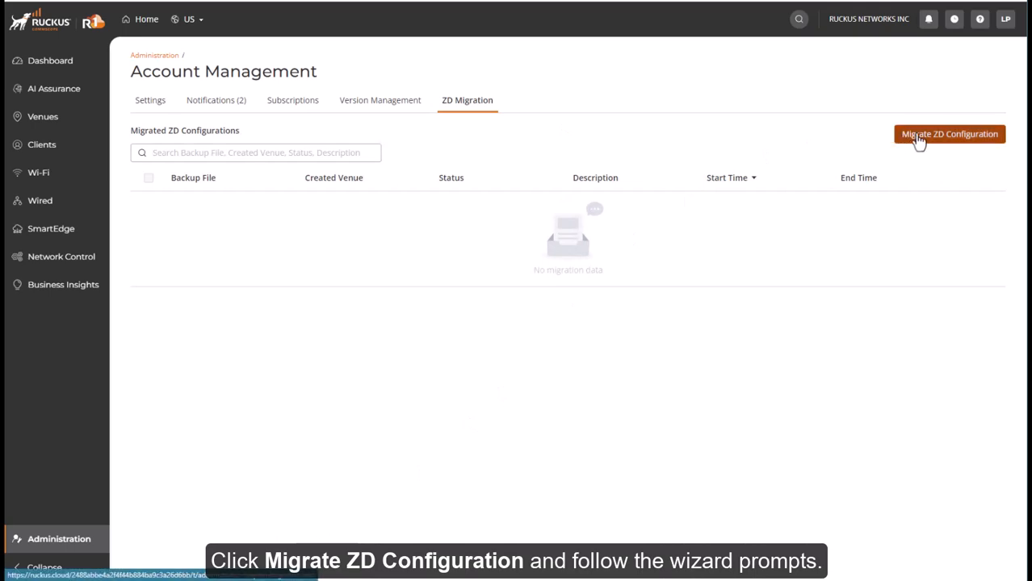
click(950, 134)
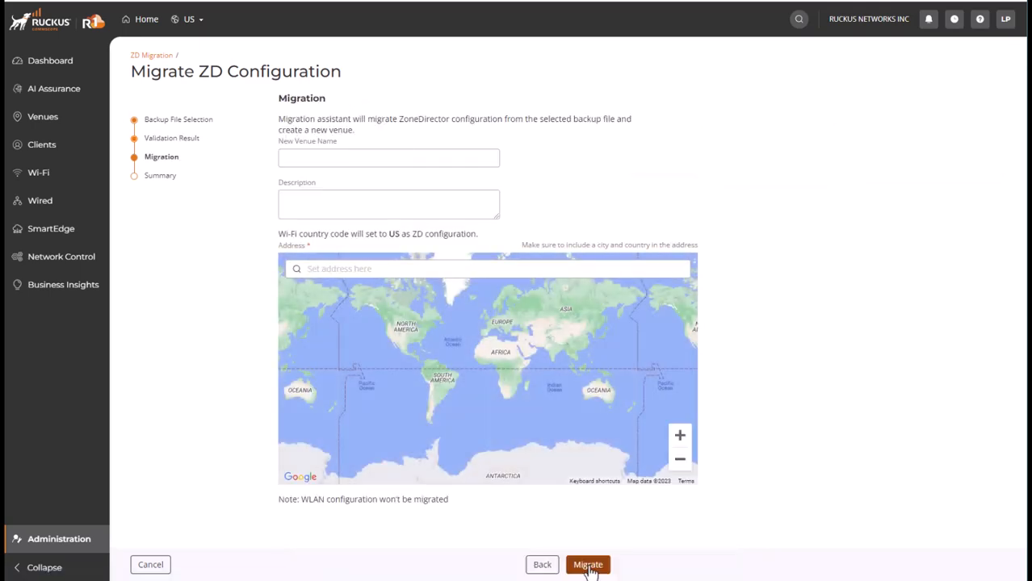
Migrate into new venue 'ZD Venue' at 350 W Java Dr, Sunnyvale.
click(388, 158)
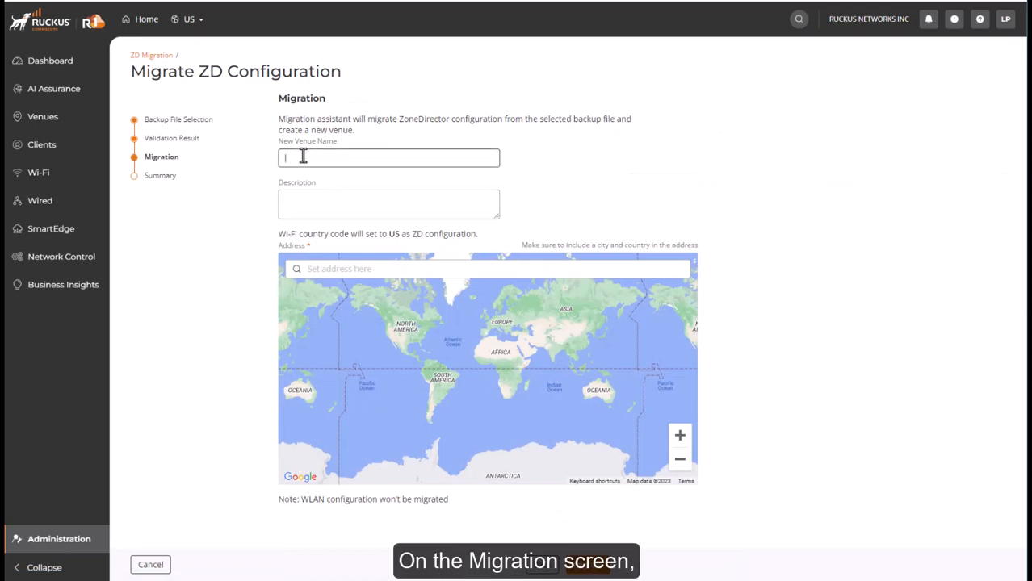
text(ZD Venue)
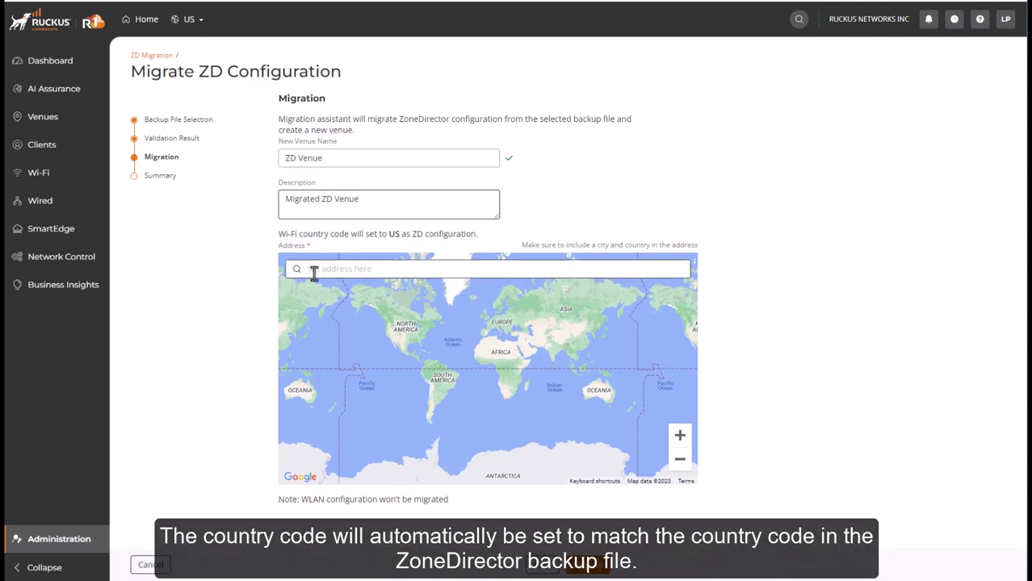
text(350)
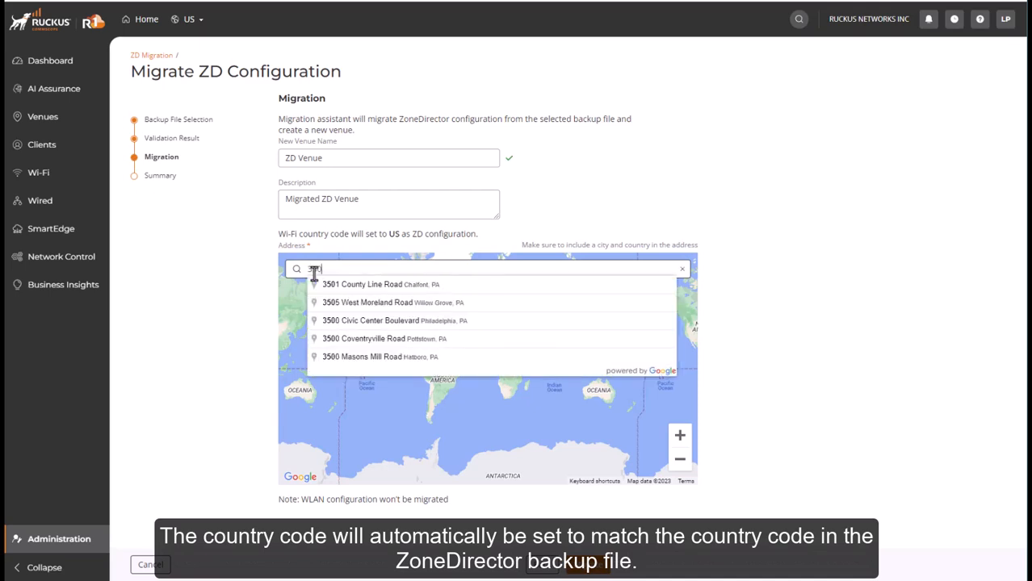
text(350 W Java)
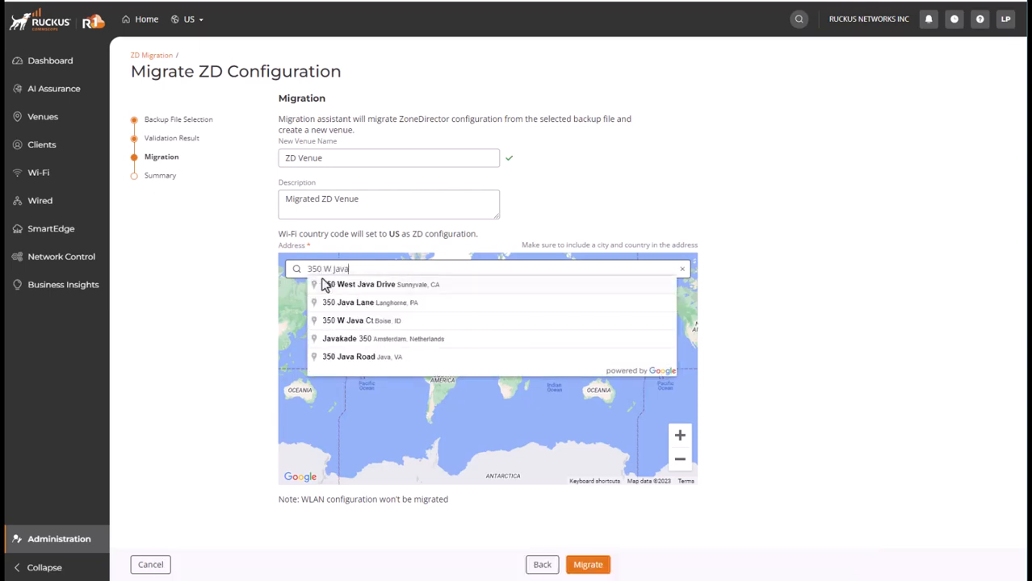
click(362, 285)
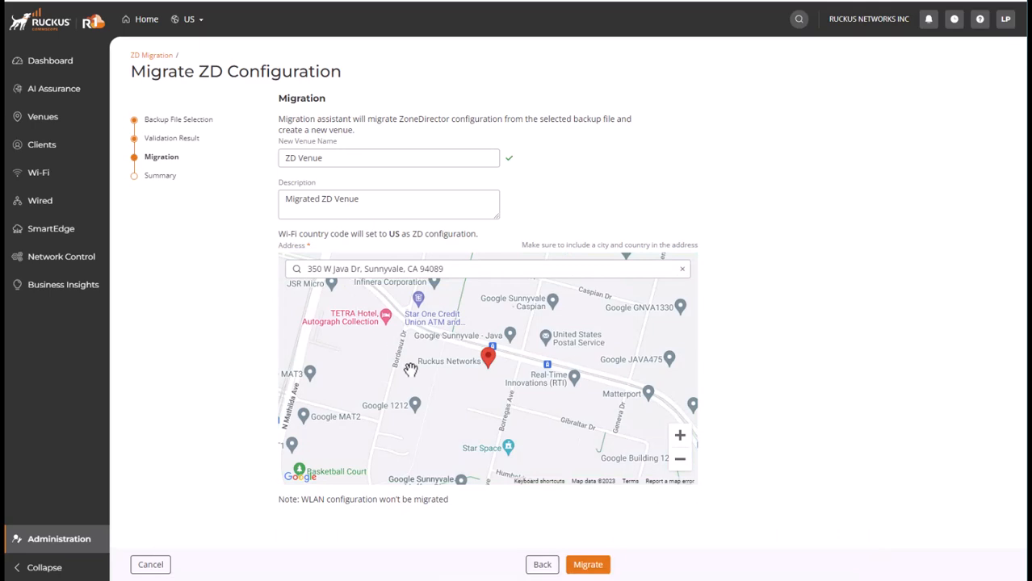
click(587, 565)
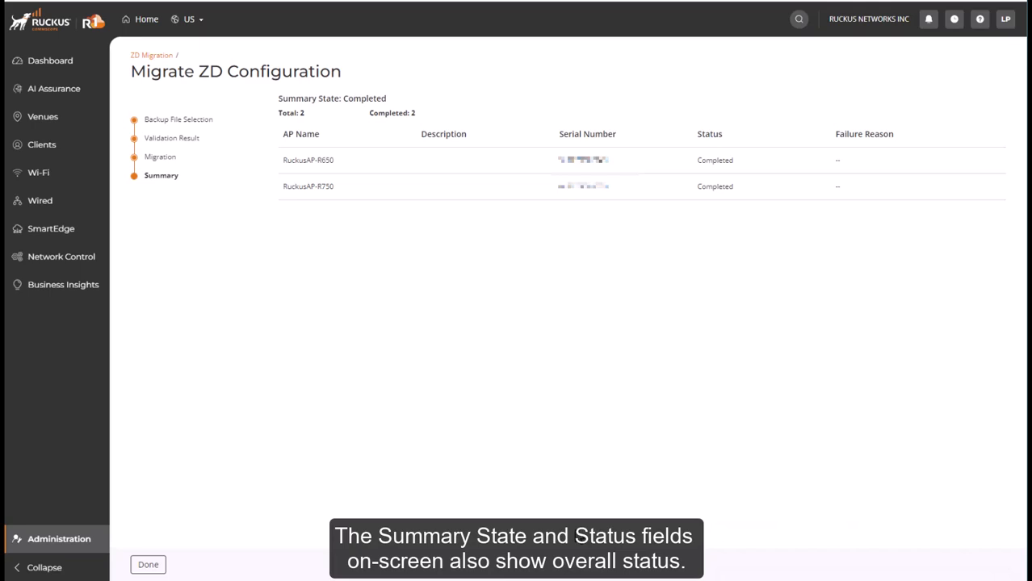
Close the summary and view the Completed migration record's status details.
click(148, 565)
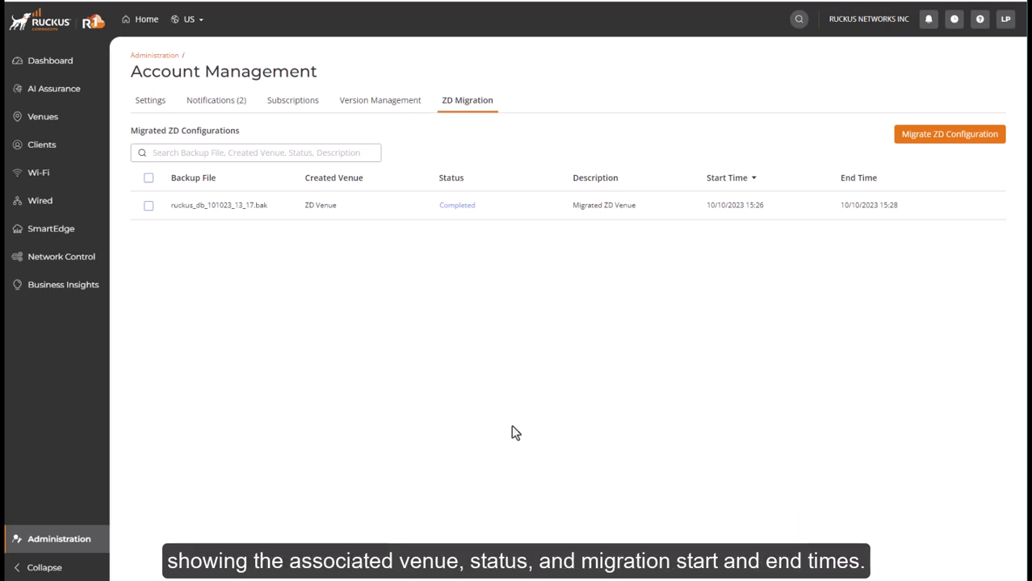
mouse_move(491, 298)
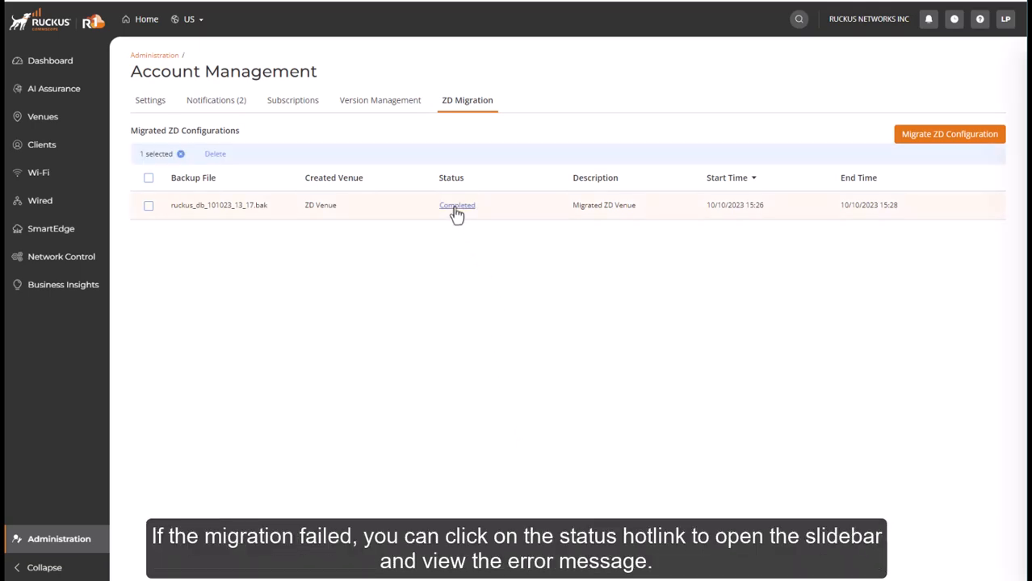
click(457, 205)
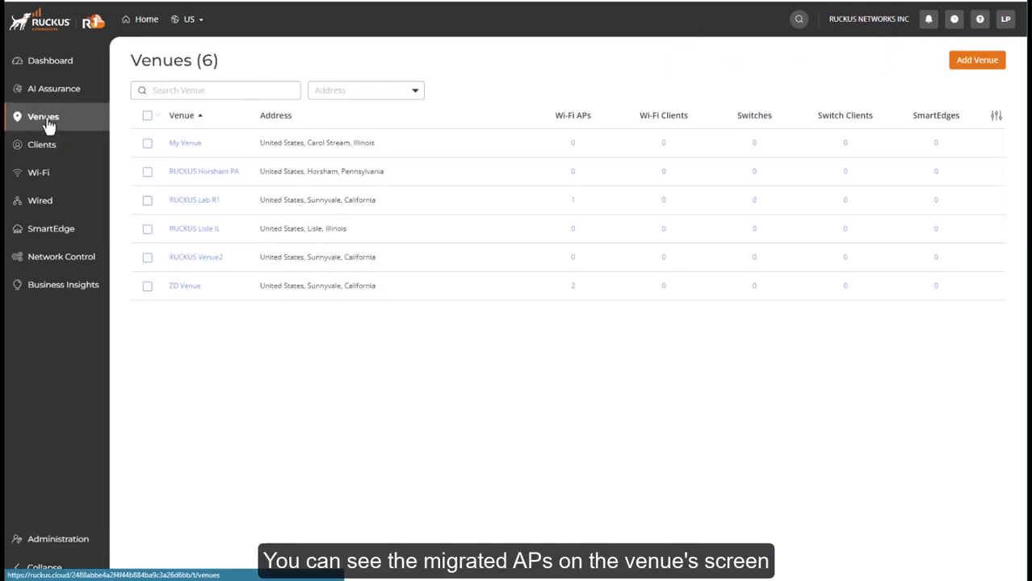
Show ZD Venue's devices, then the Wi-Fi access points list with both migrated APs.
click(184, 285)
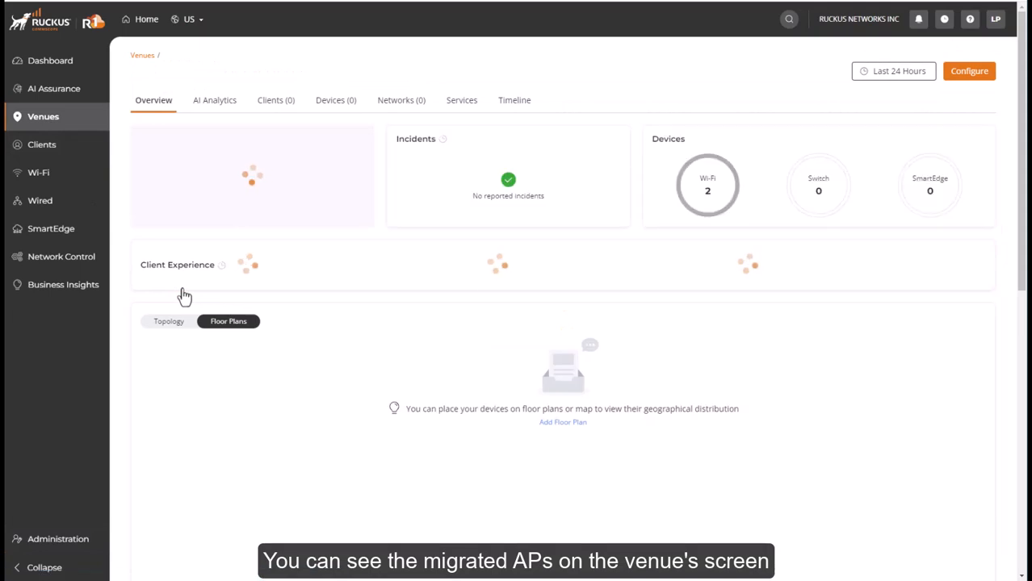
click(334, 100)
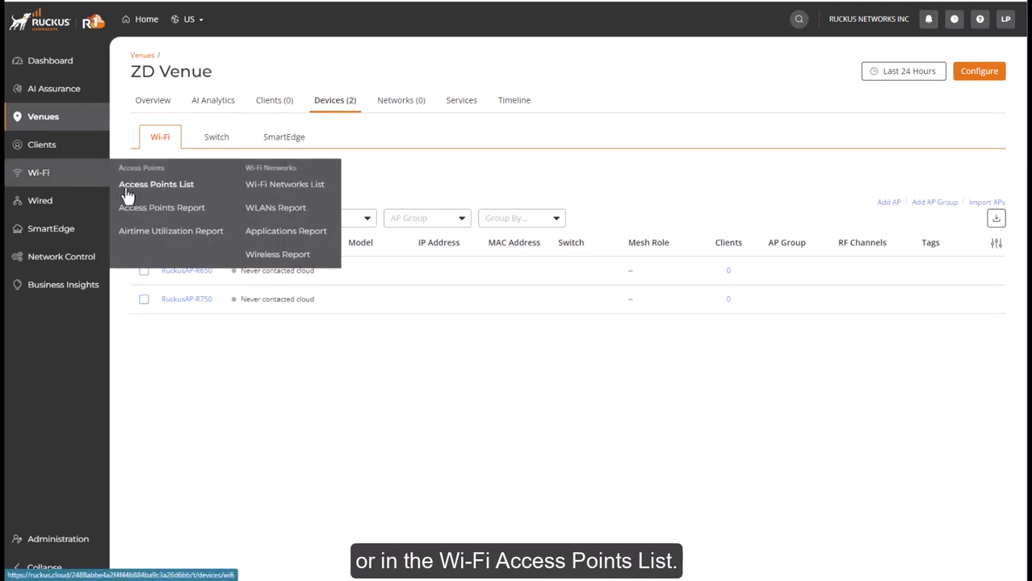
click(155, 185)
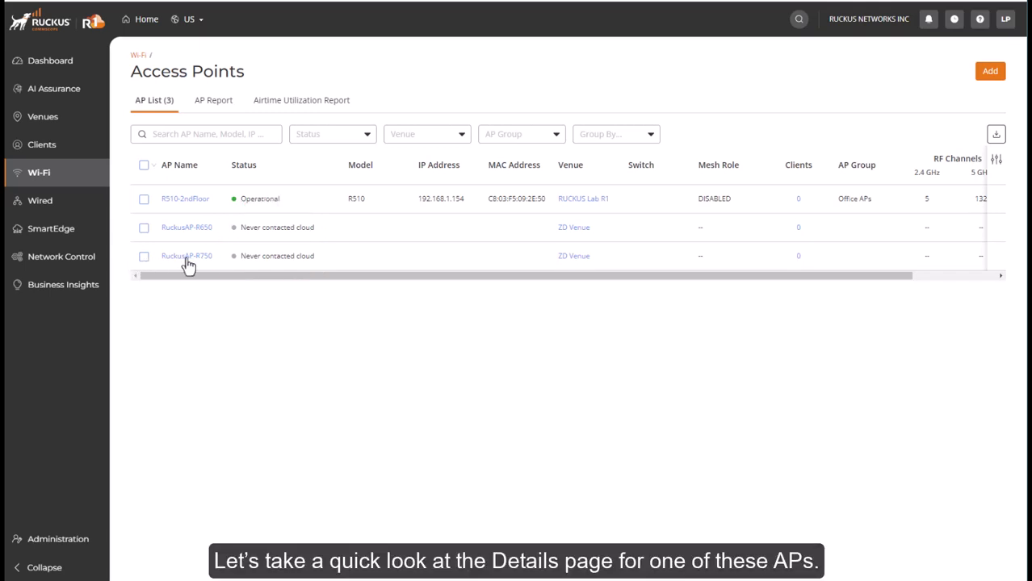
View RuckusAP-R750's sparse AP properties while it has never contacted cloud.
click(188, 255)
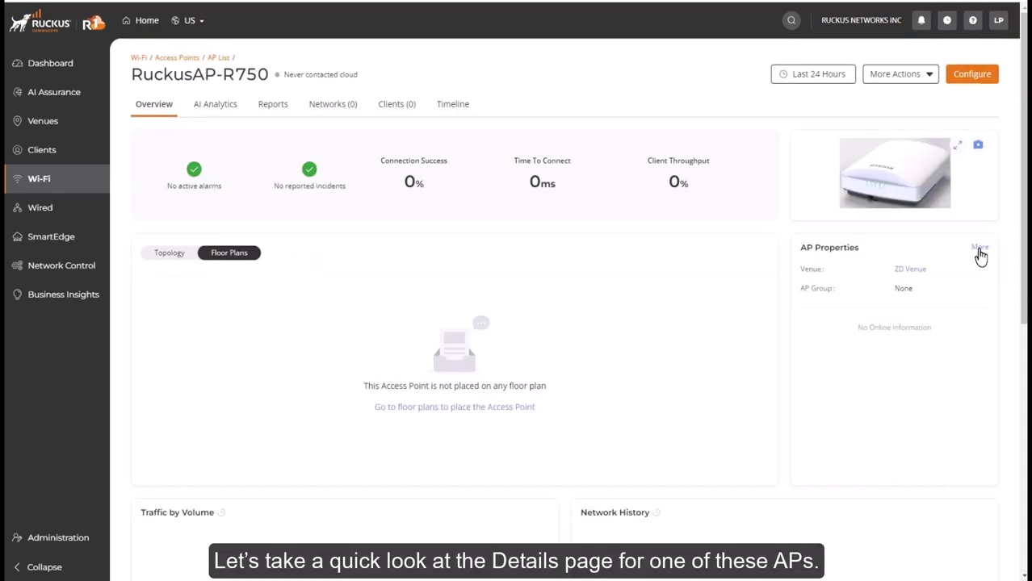
click(979, 249)
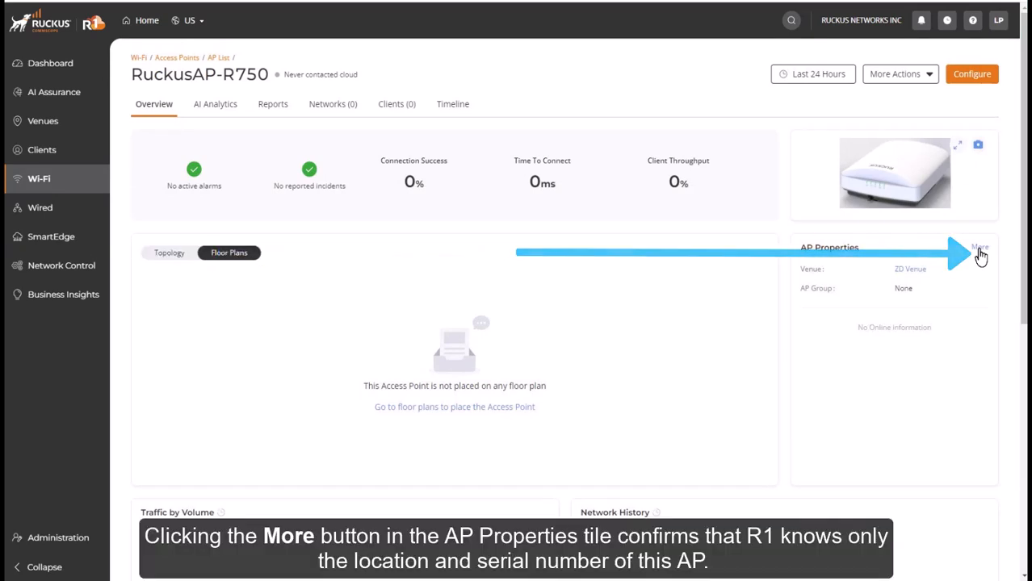
click(978, 249)
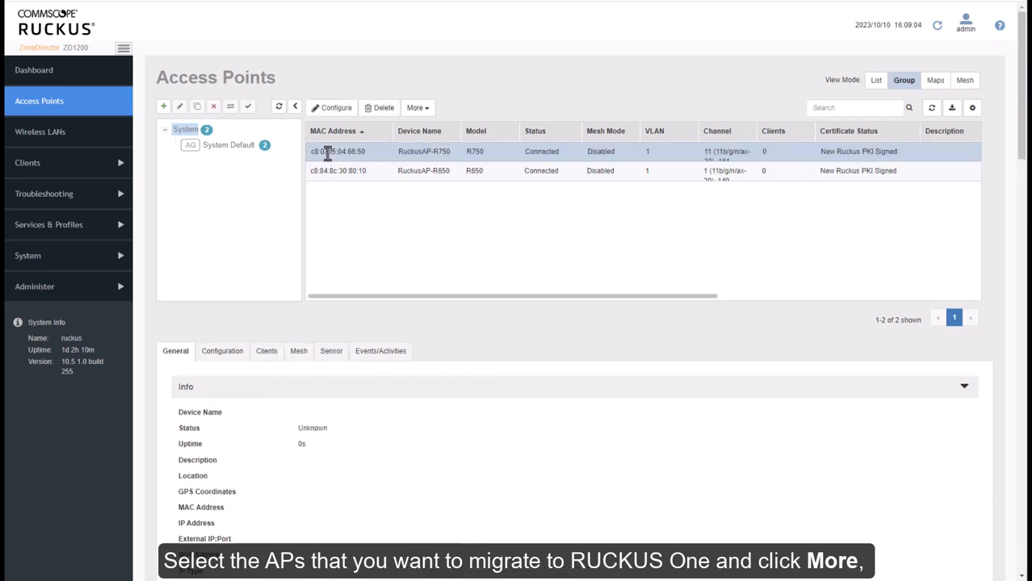
Select both RuckusAP-R750 and RuckusAP-R550 in the access points list.
click(338, 171)
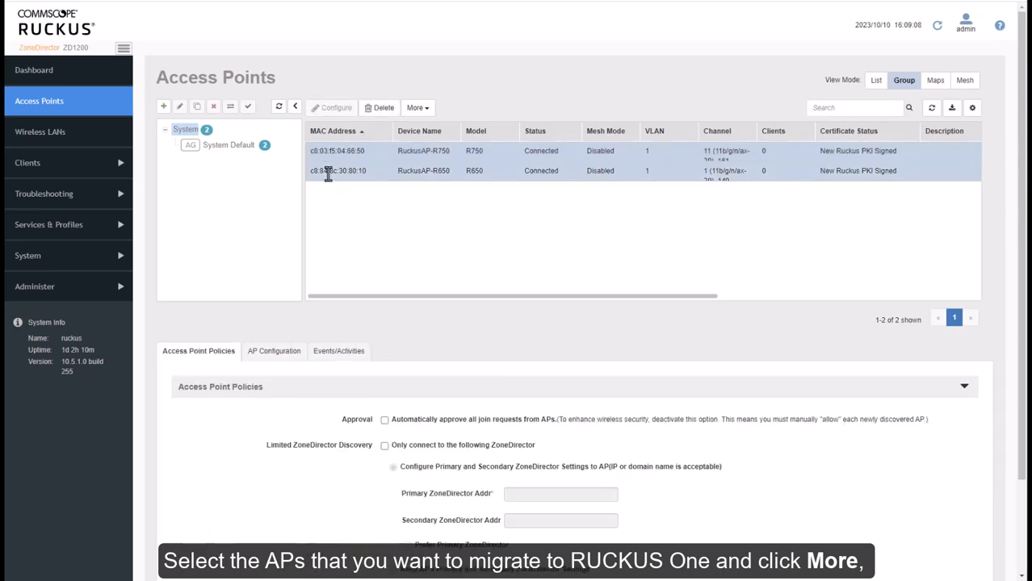
click(417, 107)
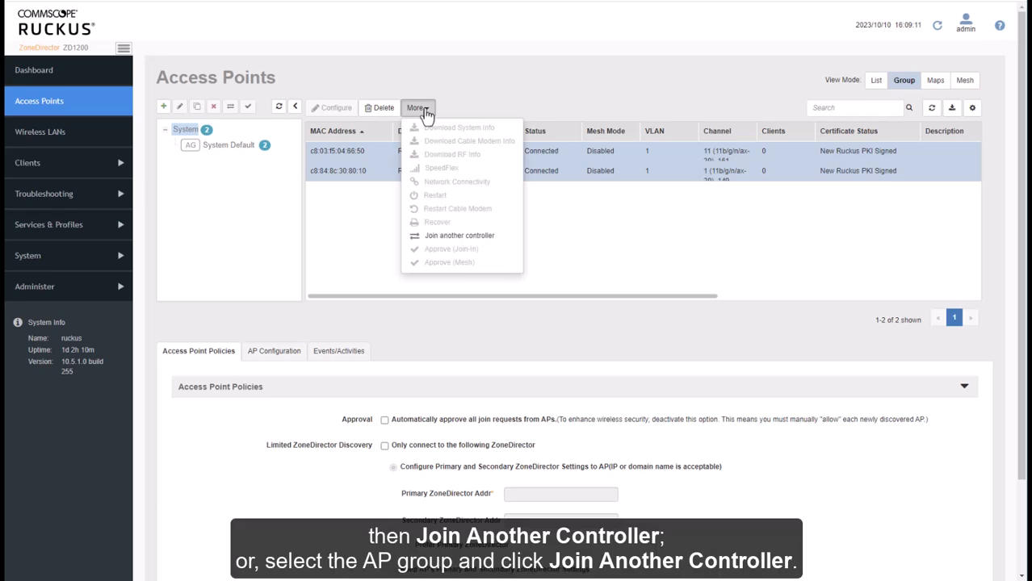
mouse_move(454, 221)
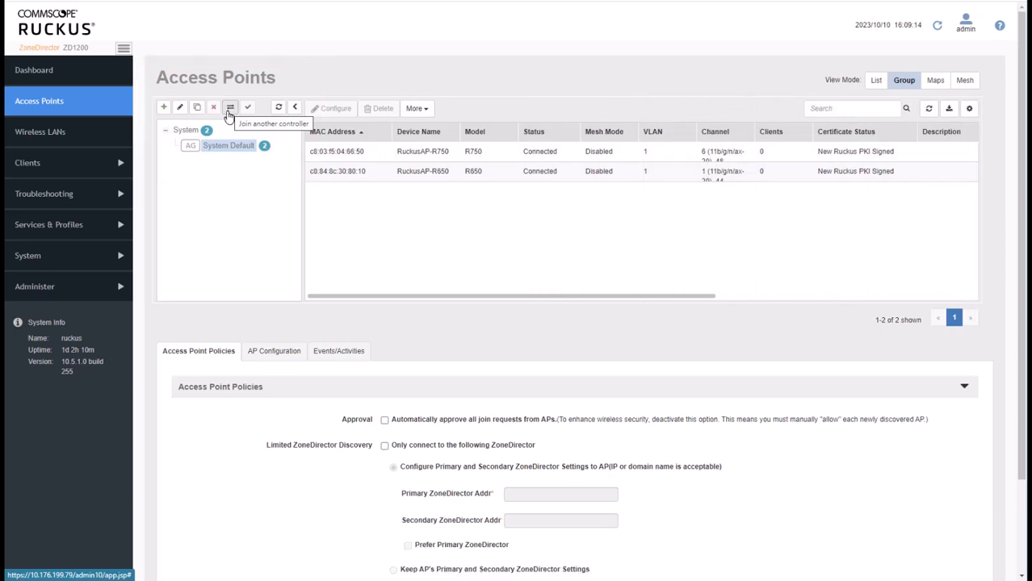
Send the selected APs to join another controller and confirm the disconnect.
click(229, 107)
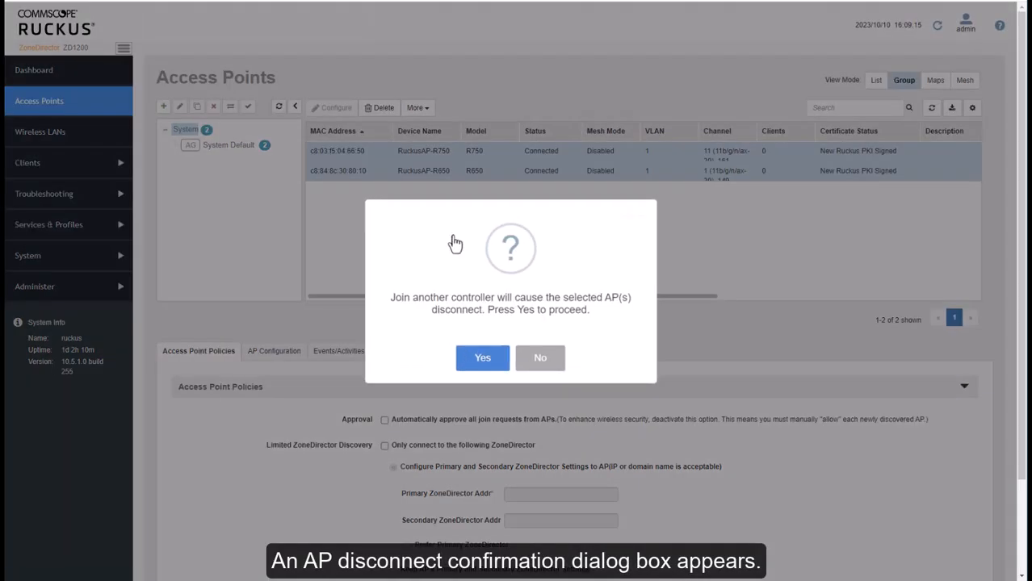
mouse_move(461, 244)
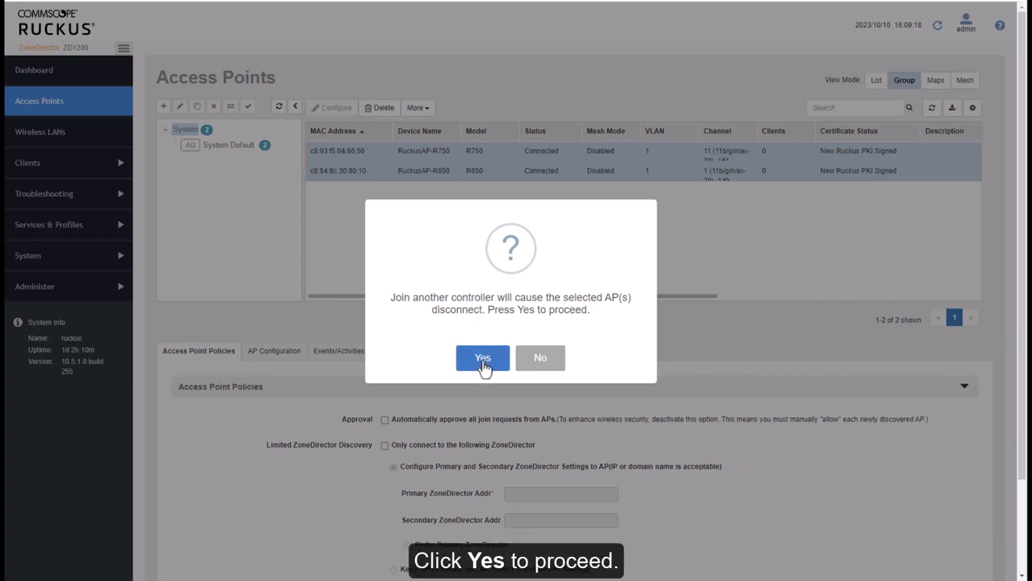
click(481, 359)
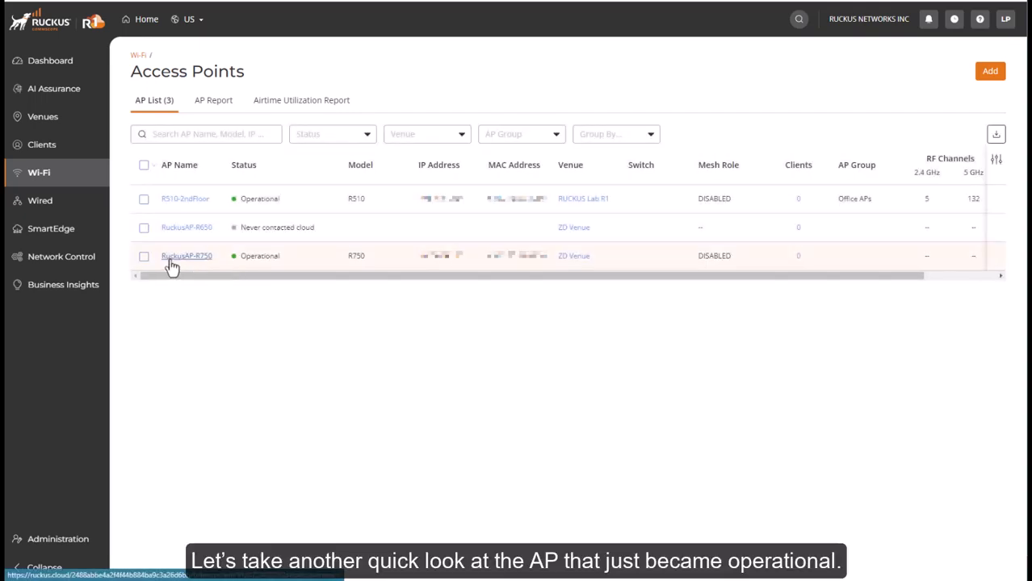
View the Operational RuckusAP-R750's full properties including uptime and radios.
click(187, 255)
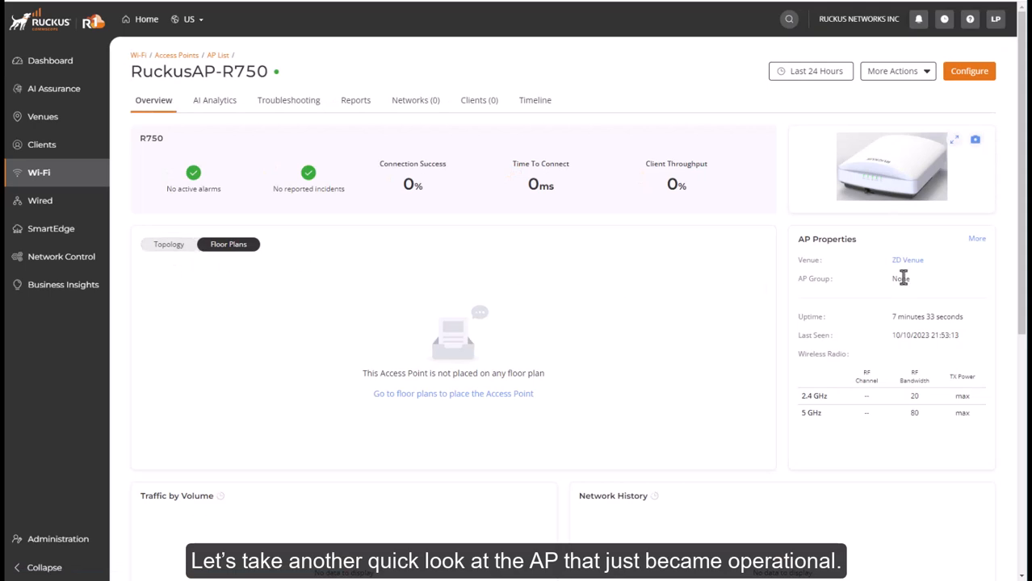
mouse_move(977, 239)
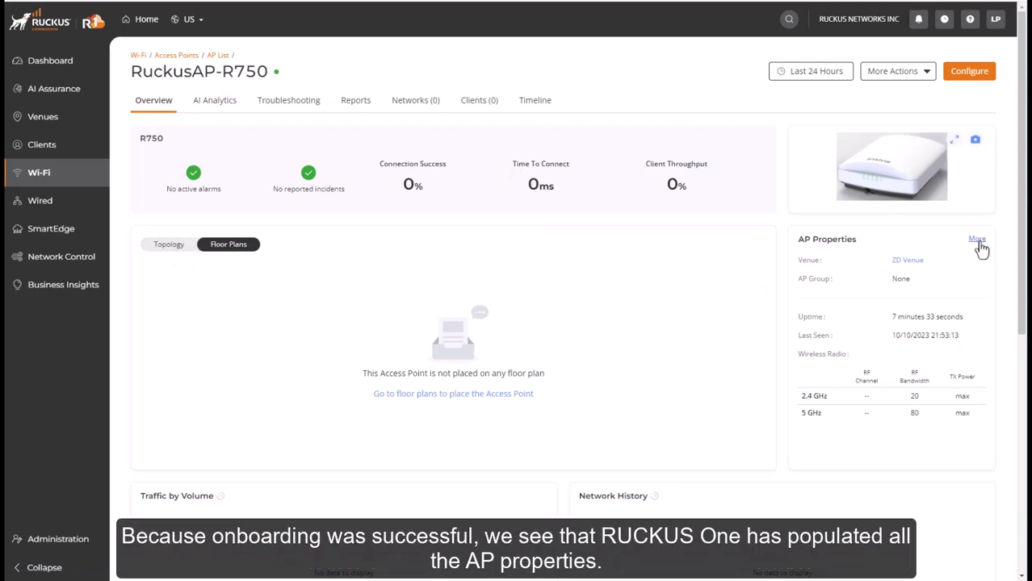
click(977, 239)
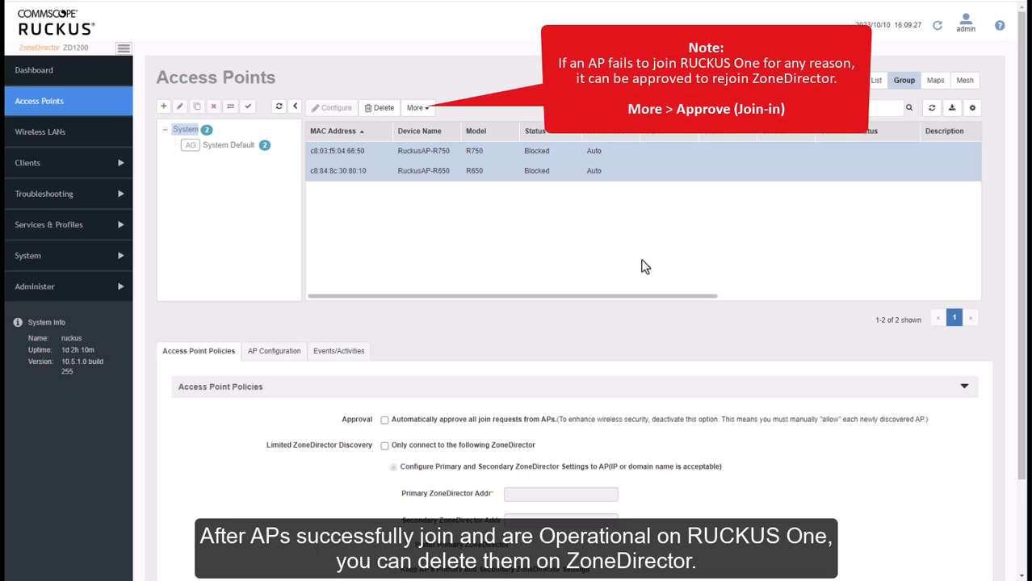
View the ZD Venue overview with 2 Wi-Fi devices and show the How-To Videos help list.
click(379, 107)
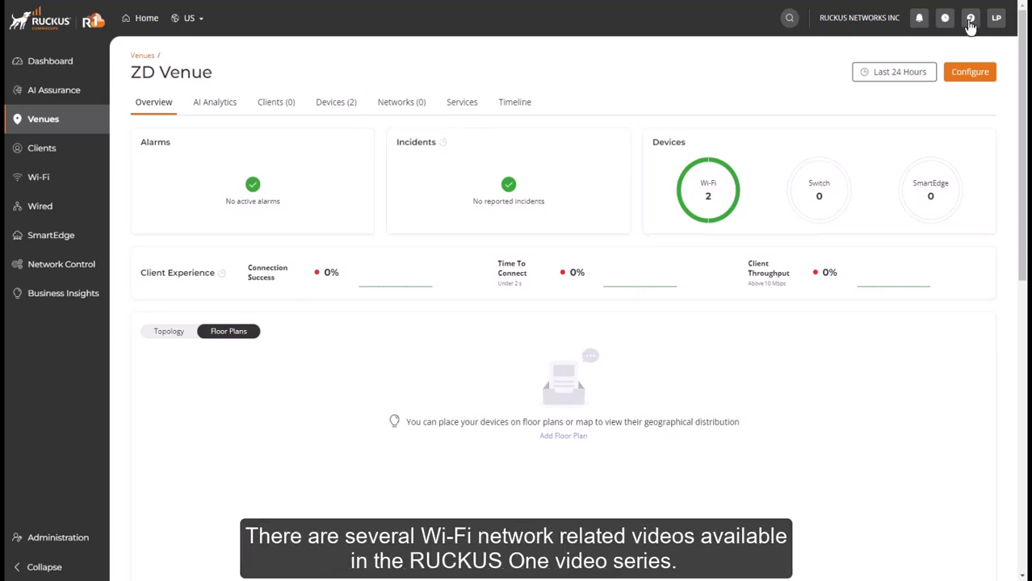
click(969, 18)
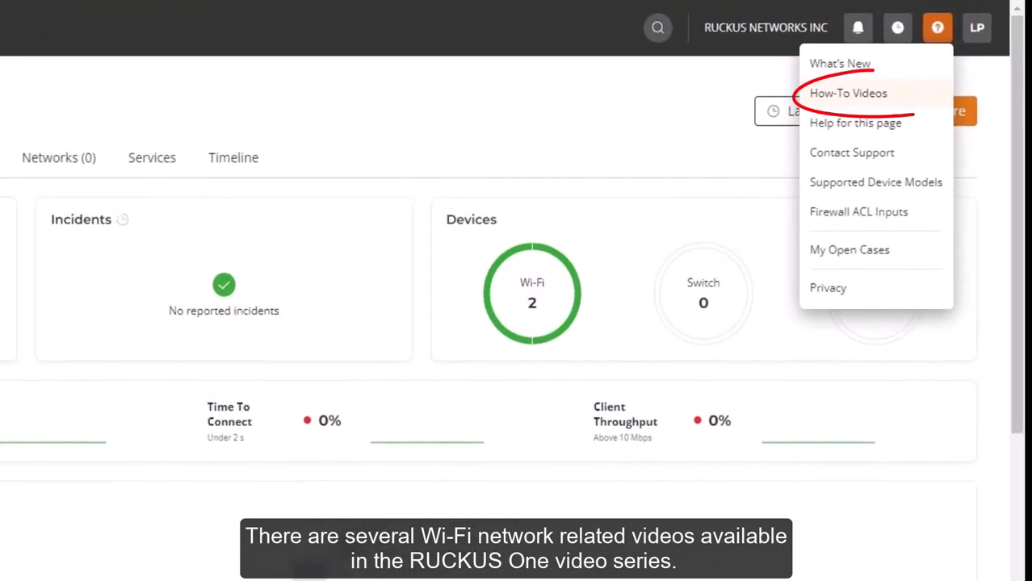